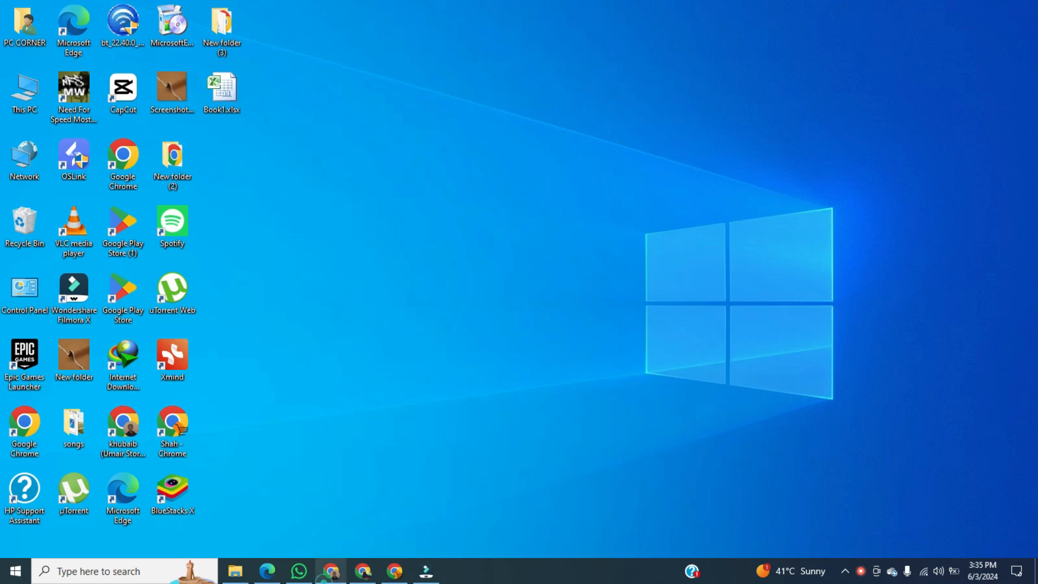
- Launch Chrome, search for 'luma', and open the official lumalabs.ai site
left_click(330, 570)
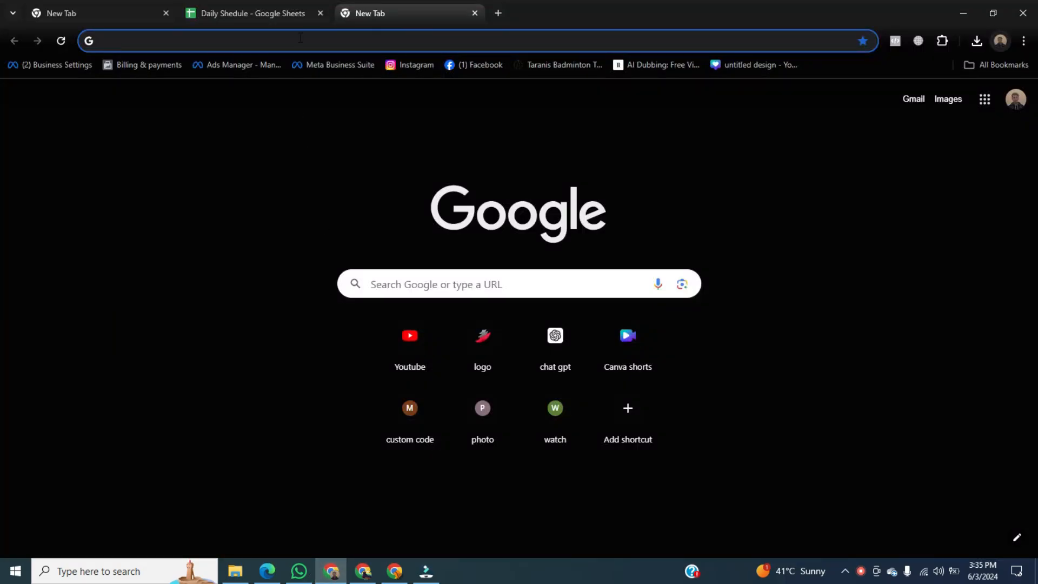
type("luma")
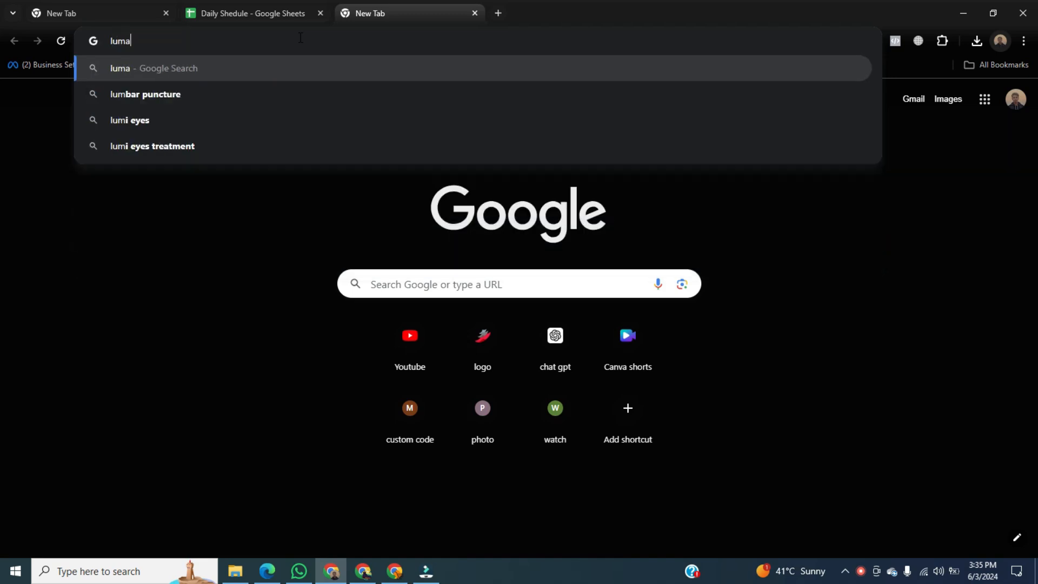
key("Return")
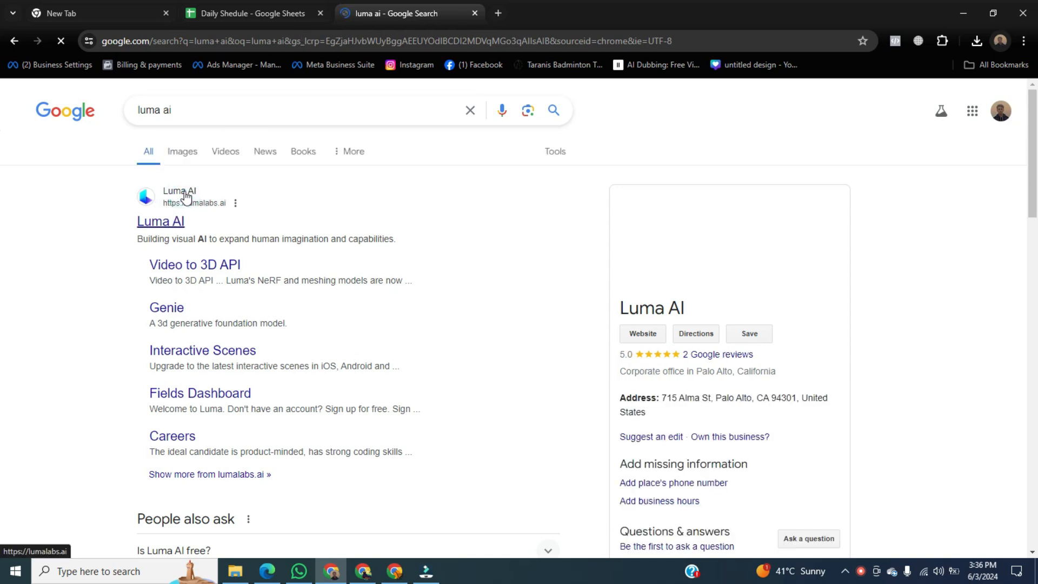
left_click(160, 221)
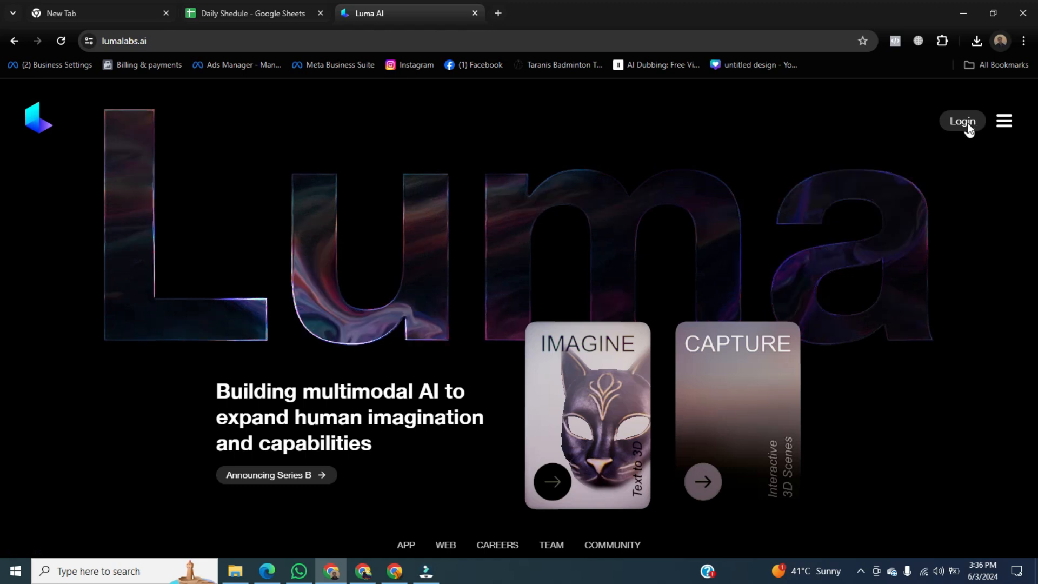
- Log in to the Luma Fields Dashboard with a Google account
left_click(960, 122)
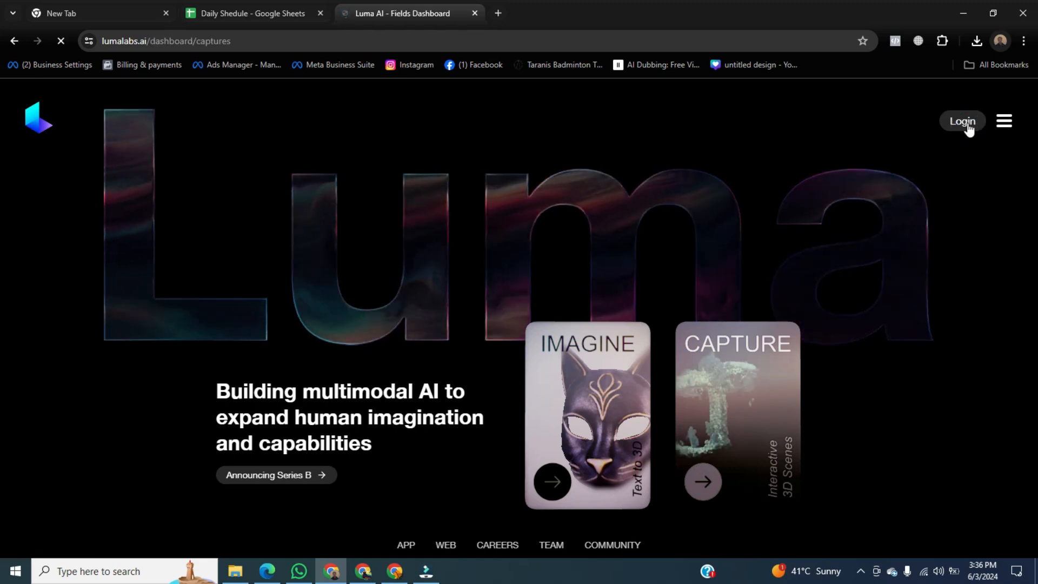
left_click(960, 121)
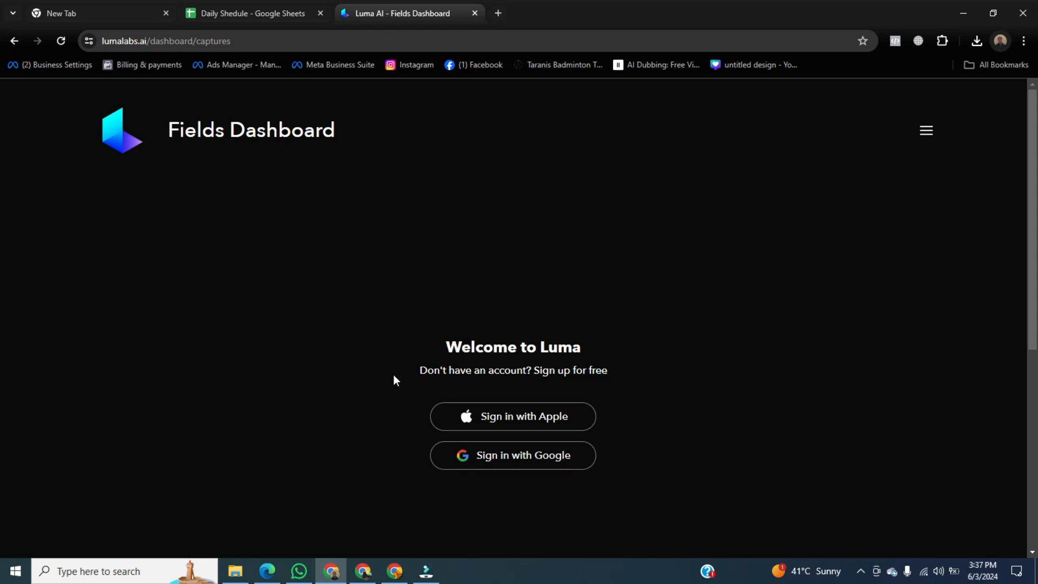
left_click(513, 455)
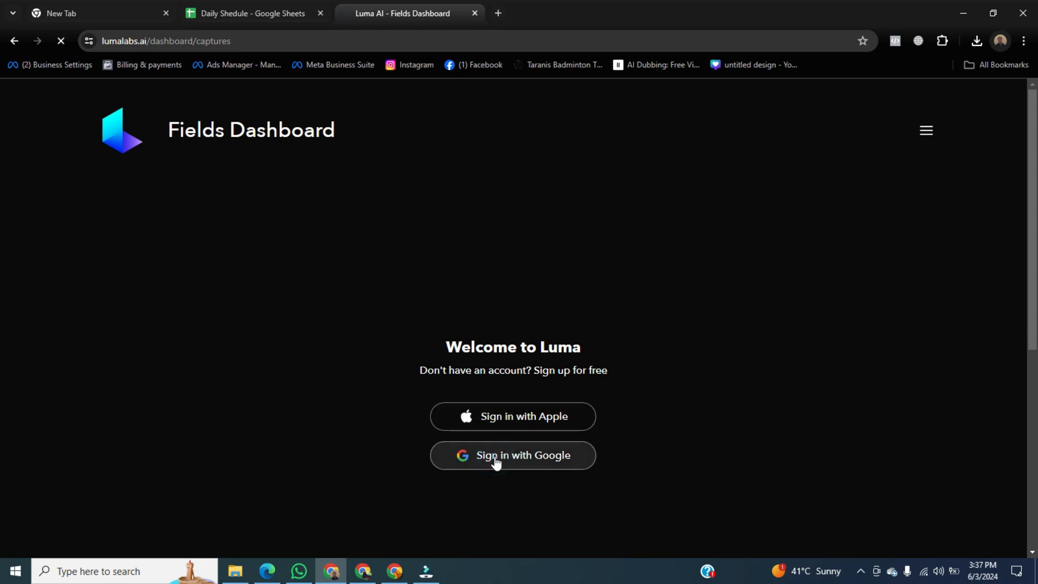
left_click(512, 454)
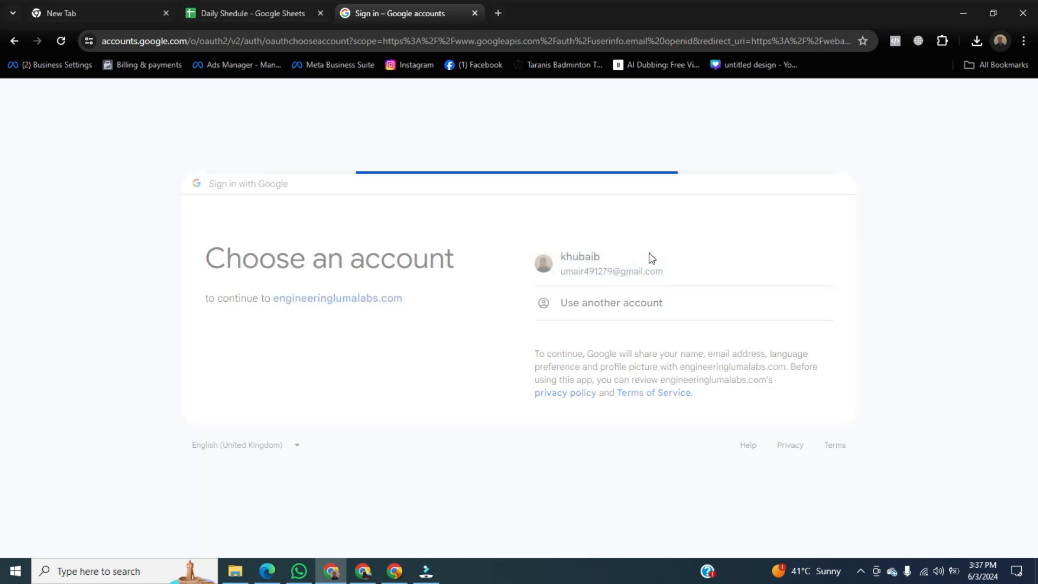
left_click(609, 263)
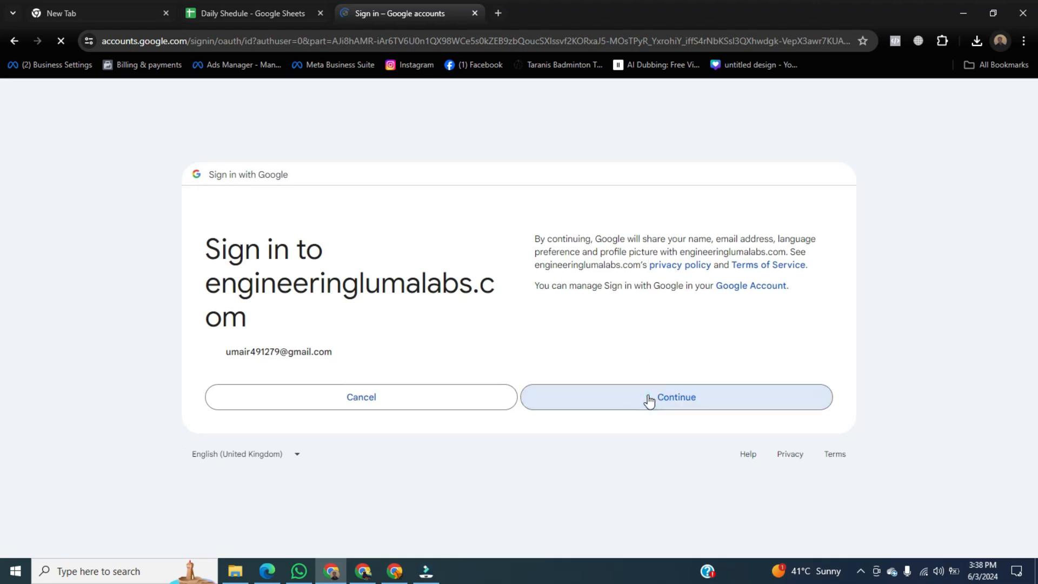
left_click(675, 397)
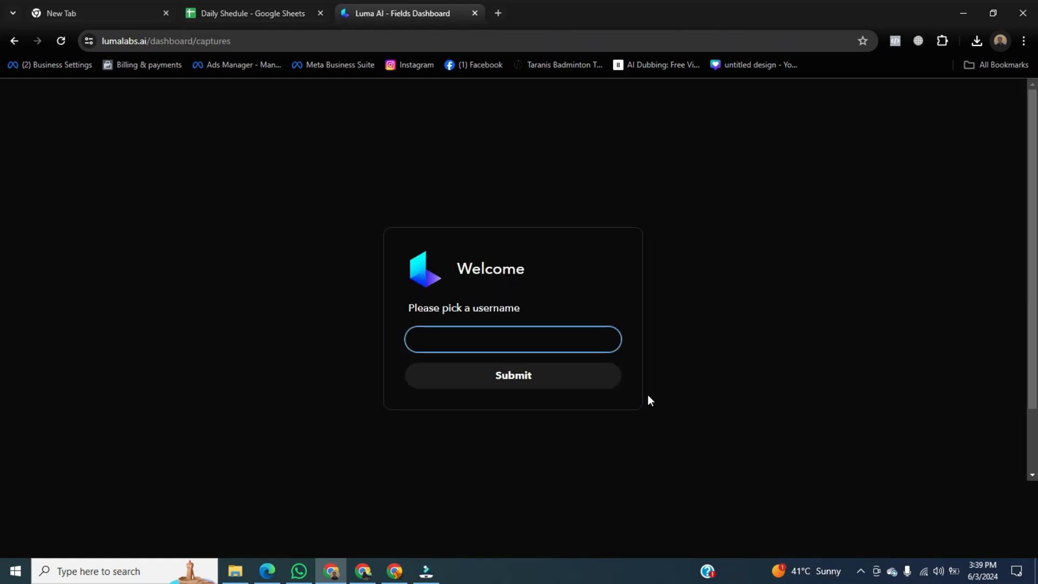
- Enter the username 'shahumair' in the welcome prompt and submit it
left_click(512, 339)
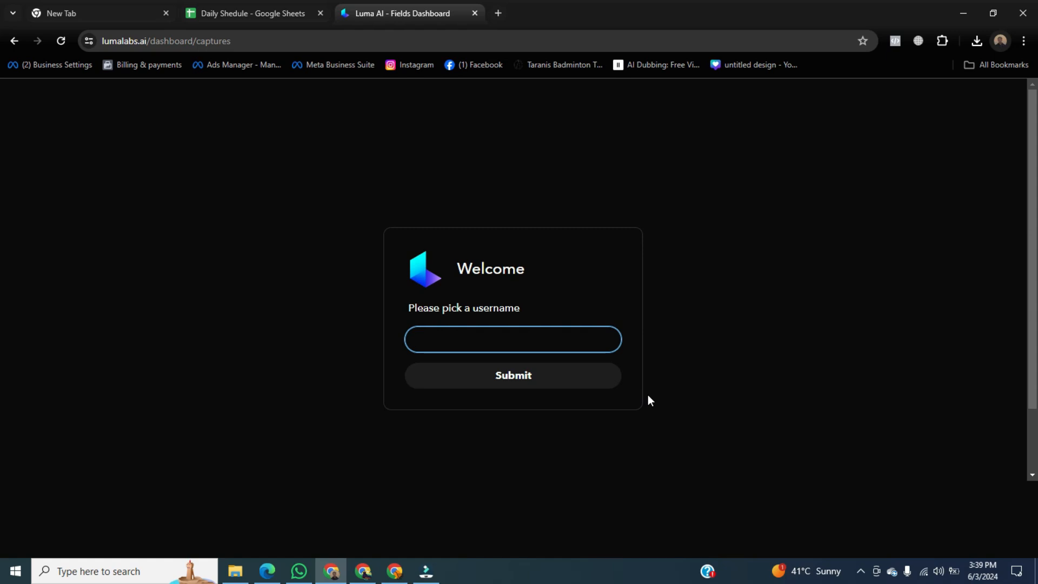
type("shah")
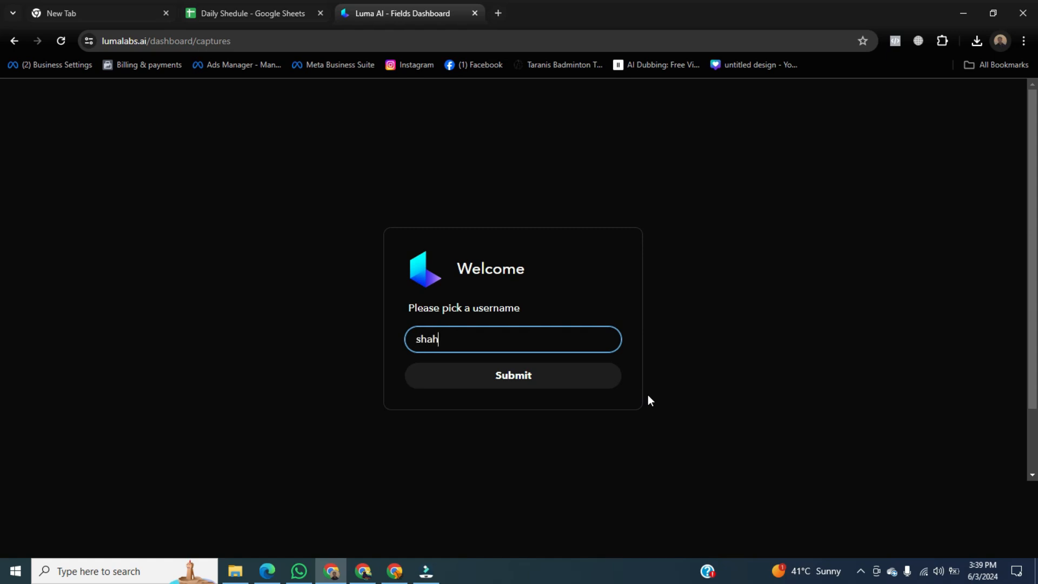
type("umair")
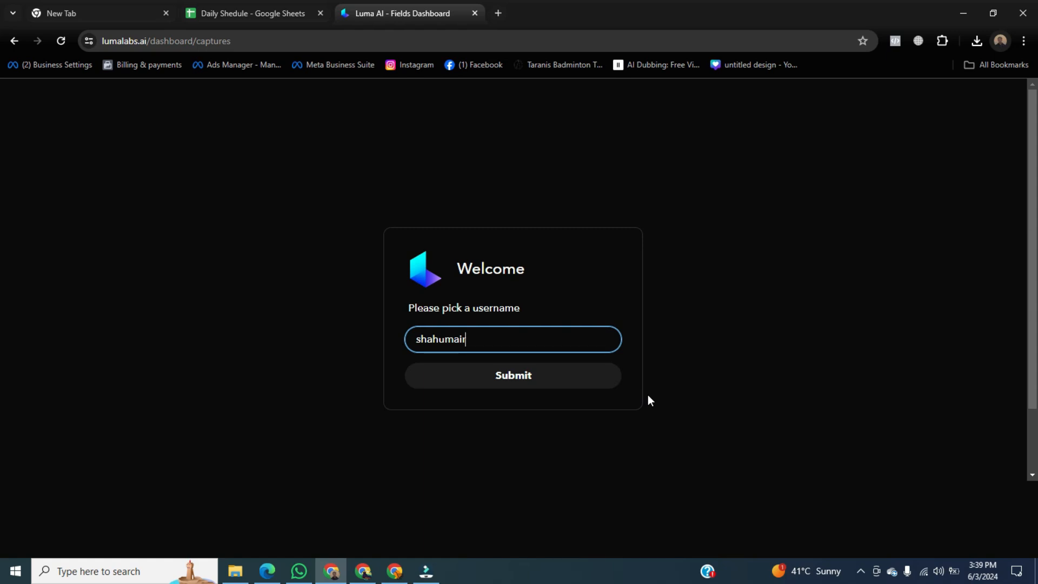
left_click(512, 375)
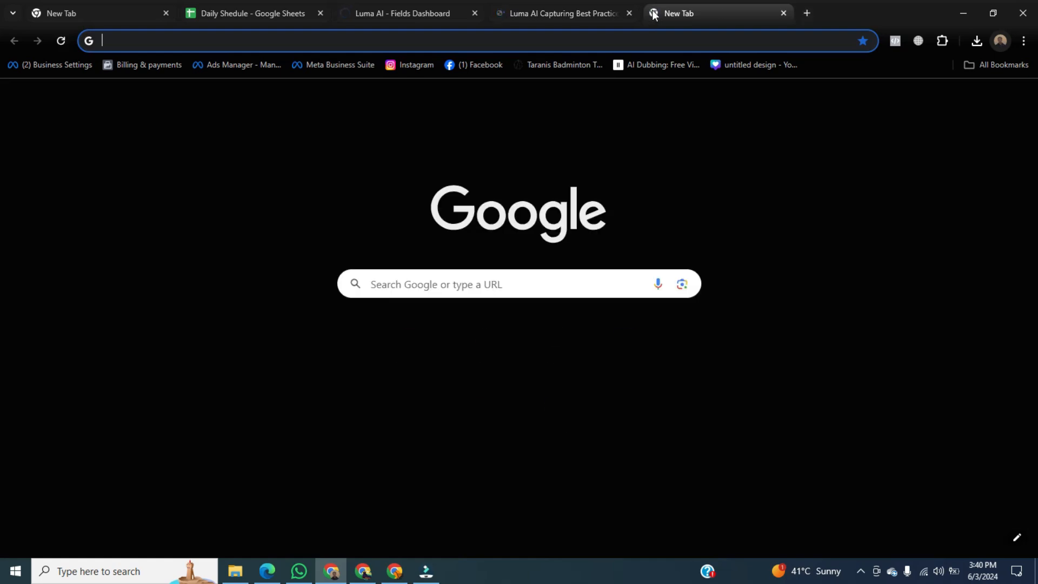
- Type 'luma' in the new tab and open the Luma AI suggestion to reach Genie
type("luma")
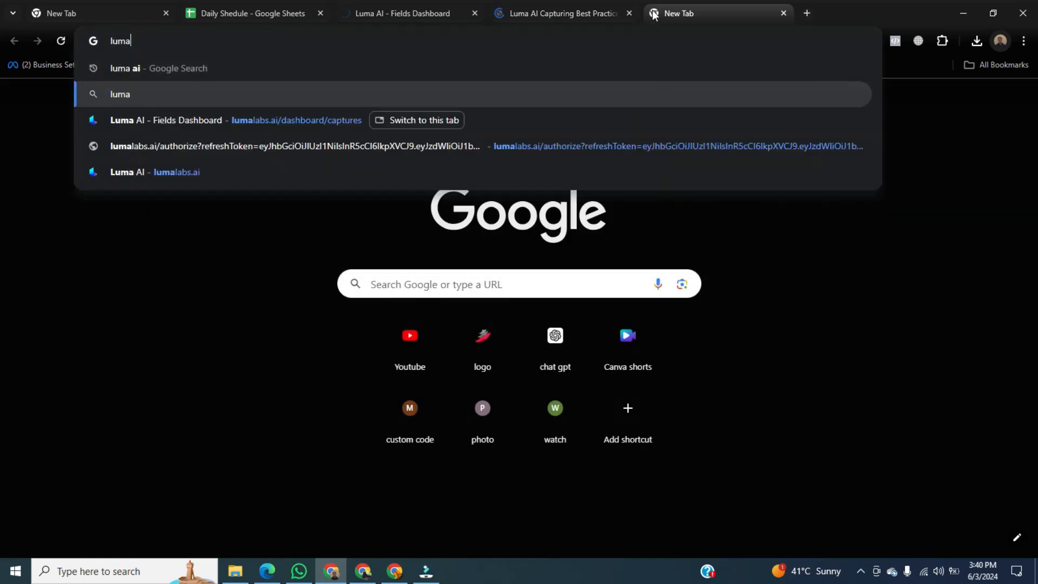
left_click(155, 172)
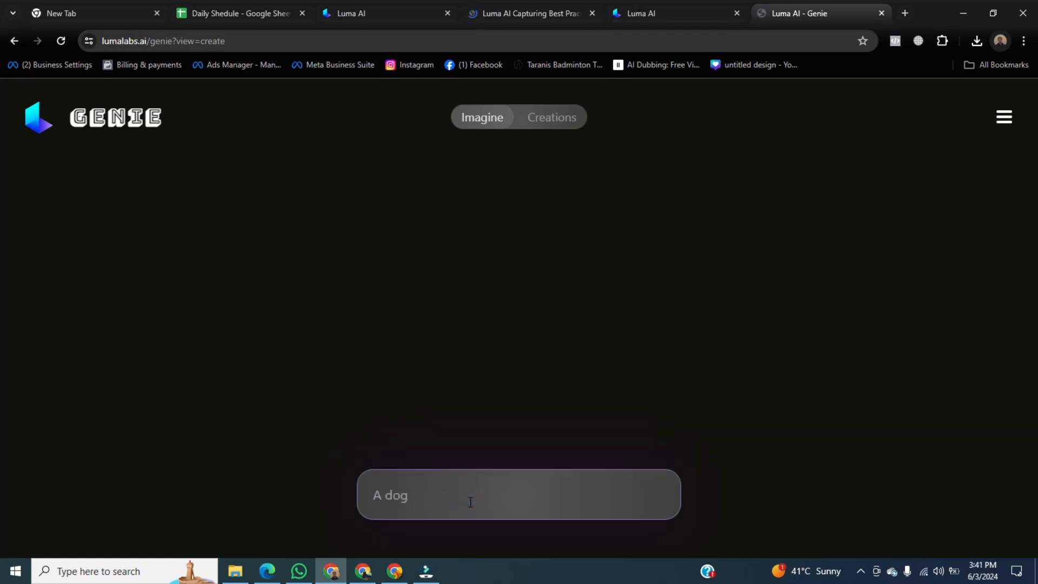
- Generate 3D models from the prompt 'A beautiful dog' and view them under Creations
type("A bea")
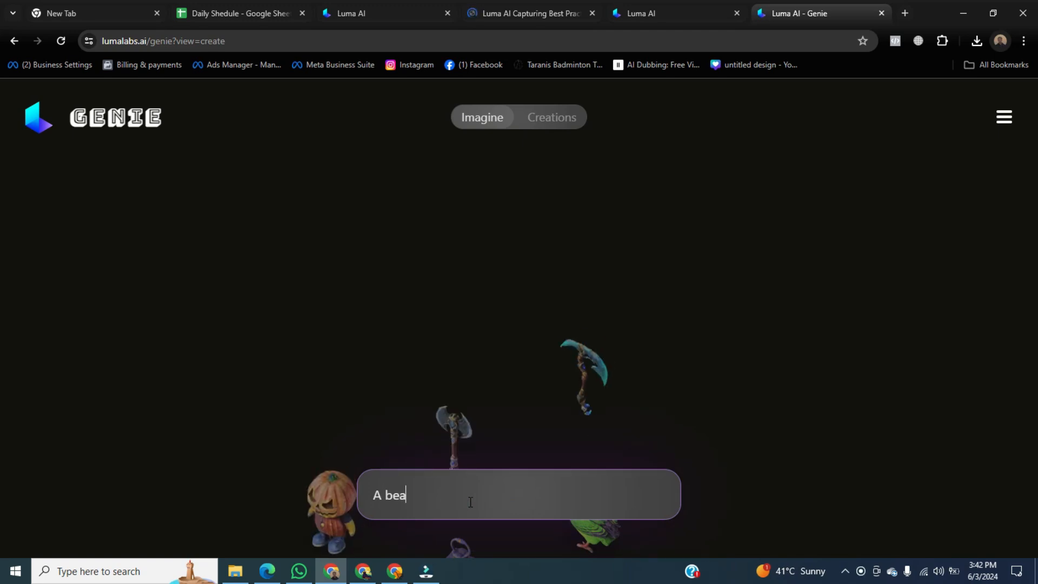
type("utiful")
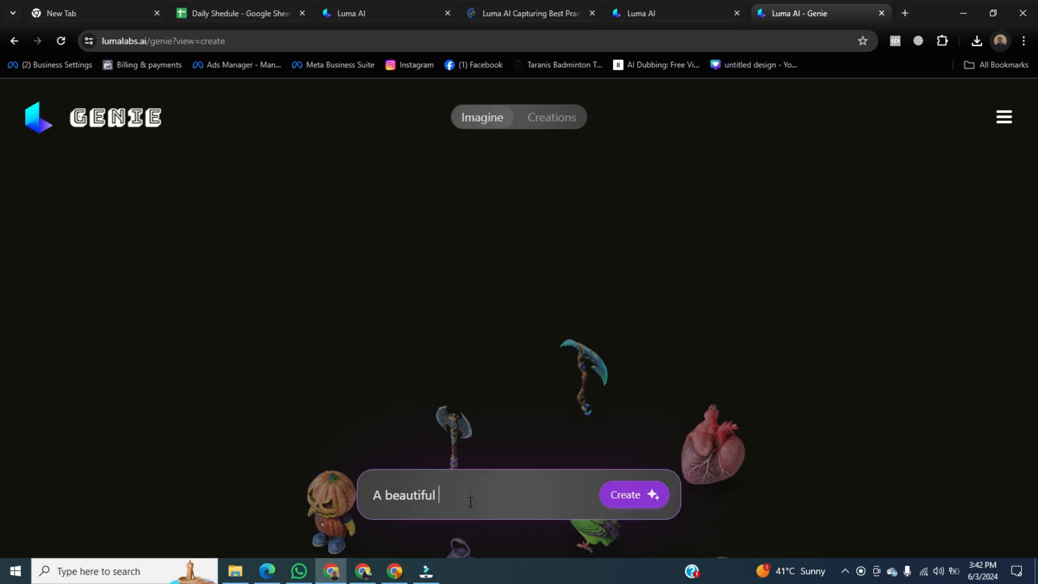
type("d")
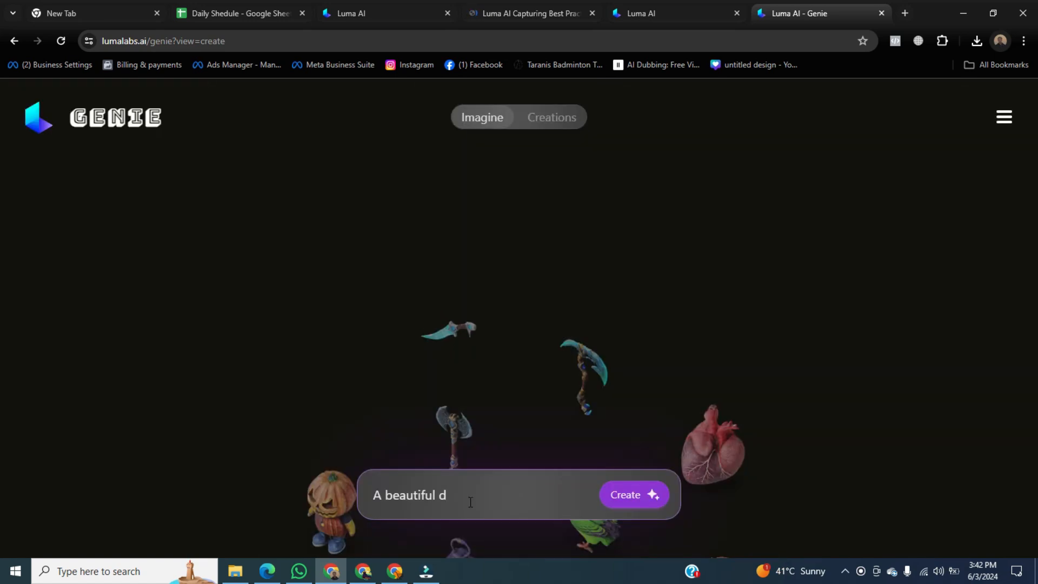
type("og")
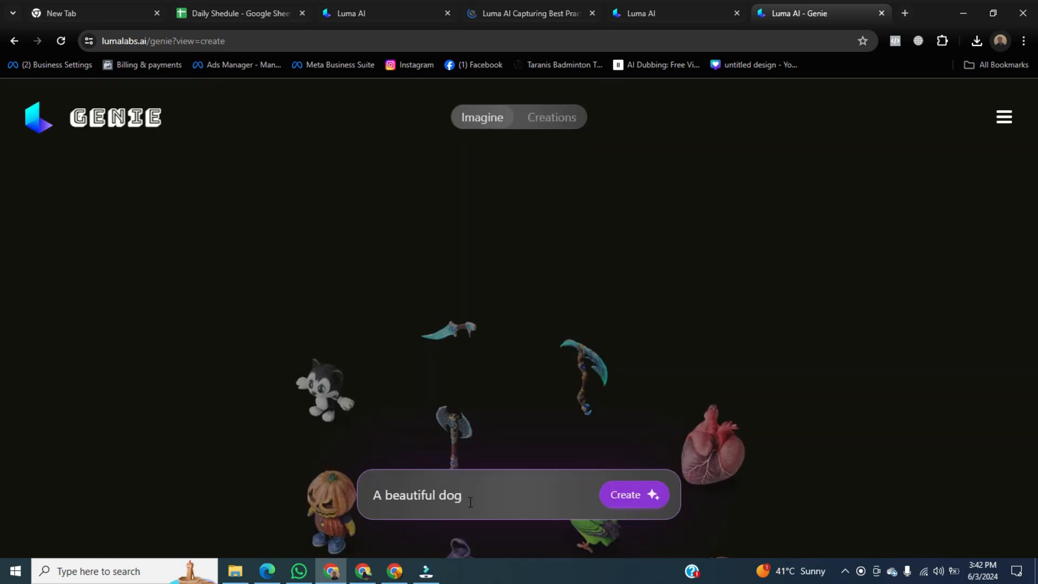
left_click(632, 494)
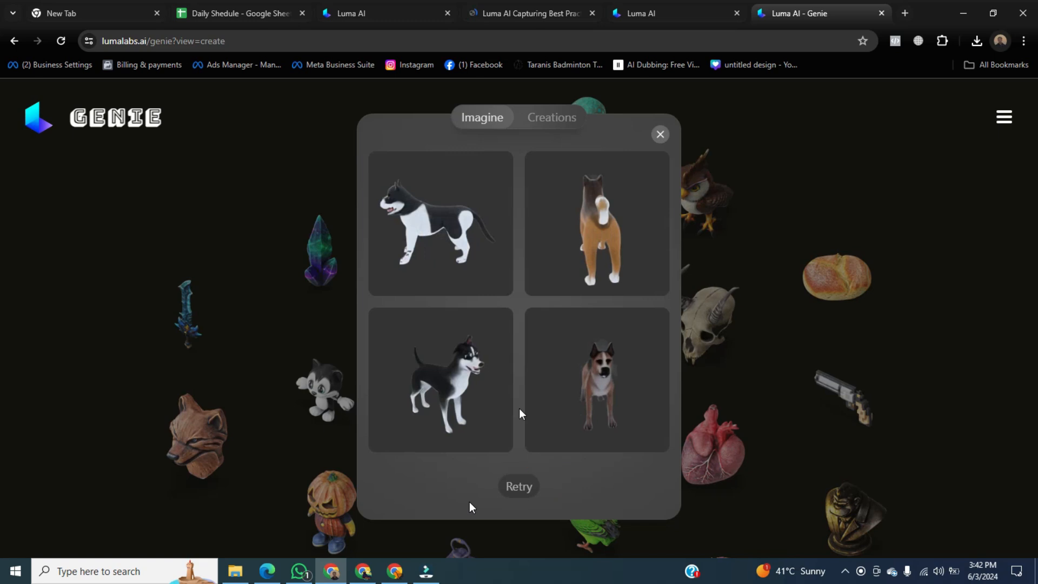
left_click(552, 118)
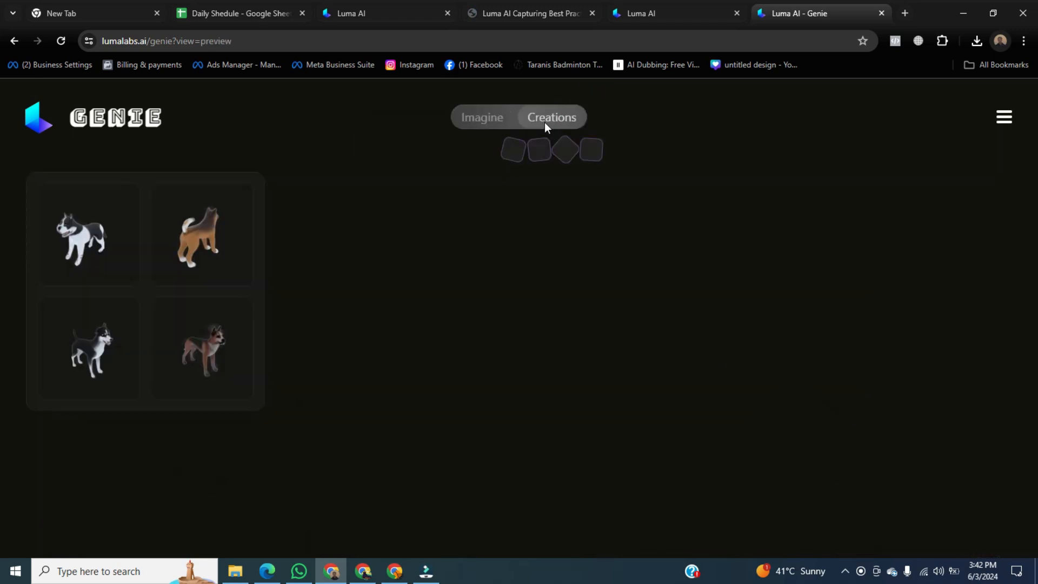
mouse_move(198, 239)
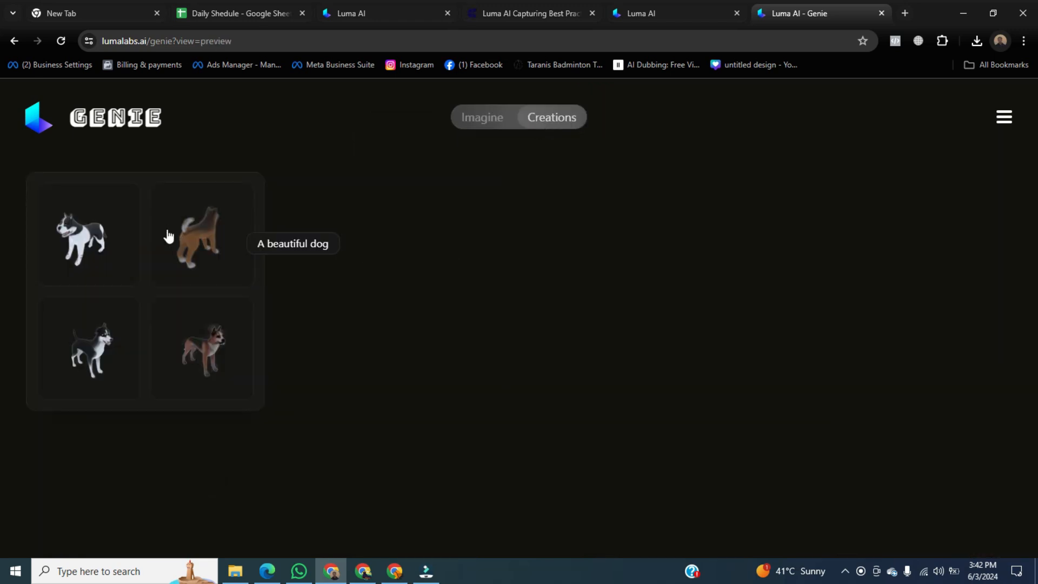
- Open the brown dog model in full view, then close the dog results
left_click(201, 235)
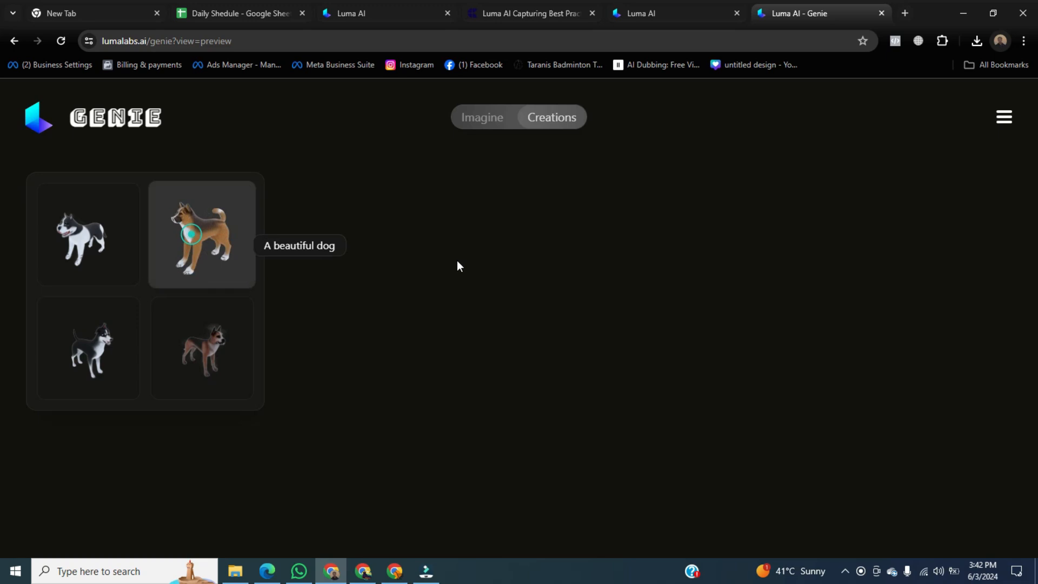
mouse_move(184, 259)
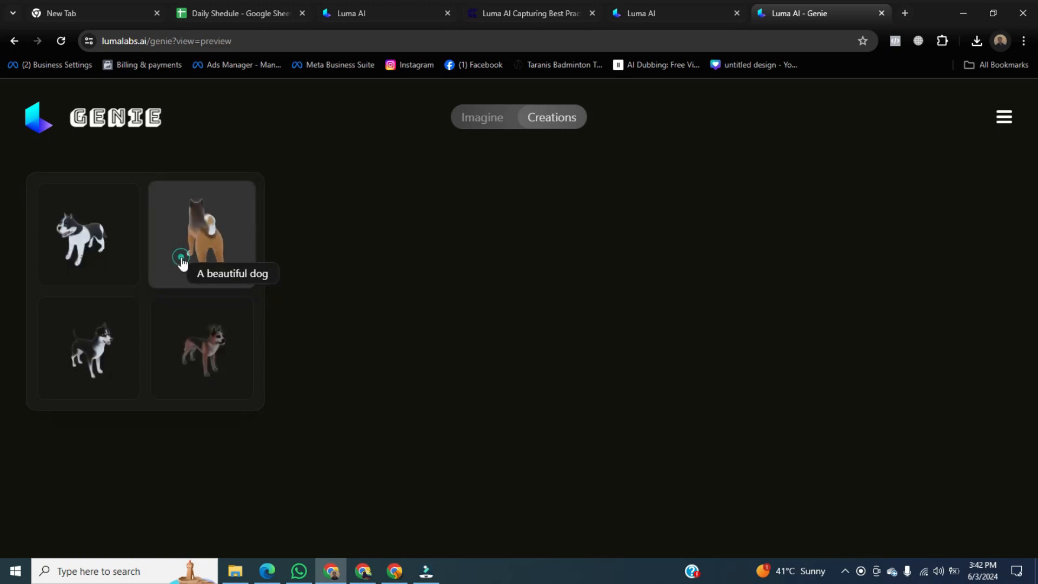
left_click(202, 235)
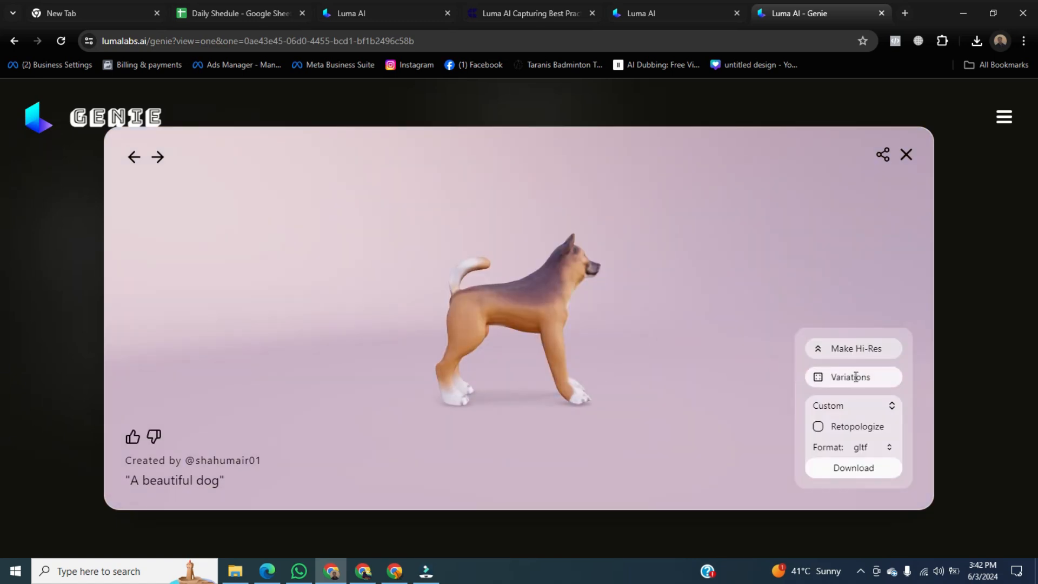
left_click(852, 376)
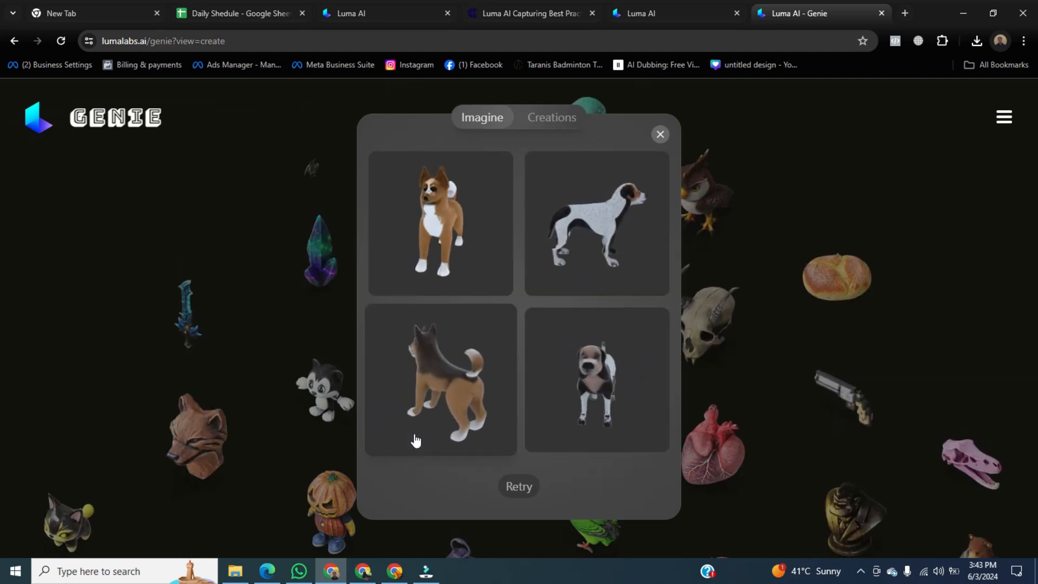
left_click(660, 135)
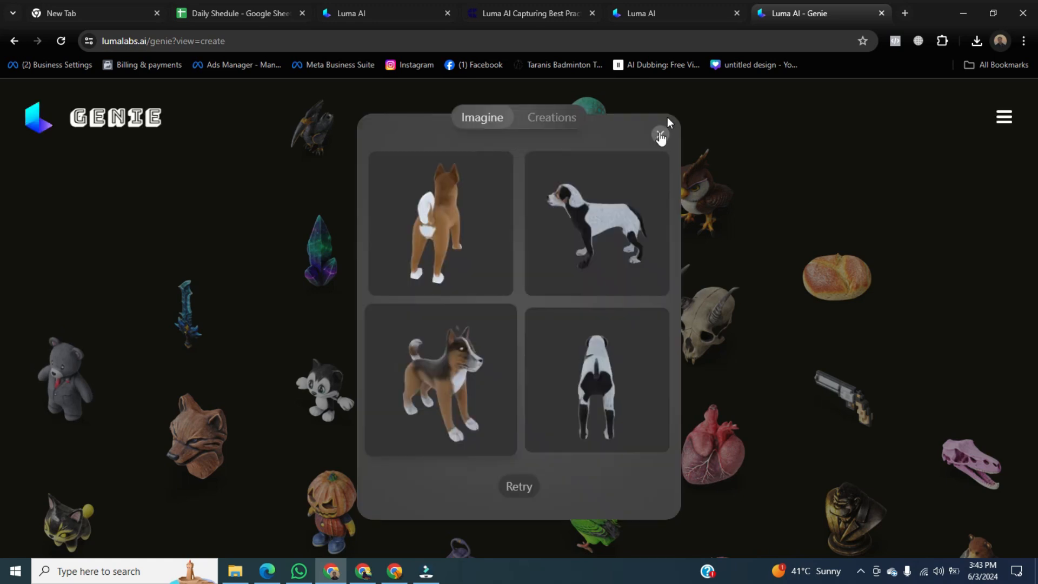
left_click(660, 138)
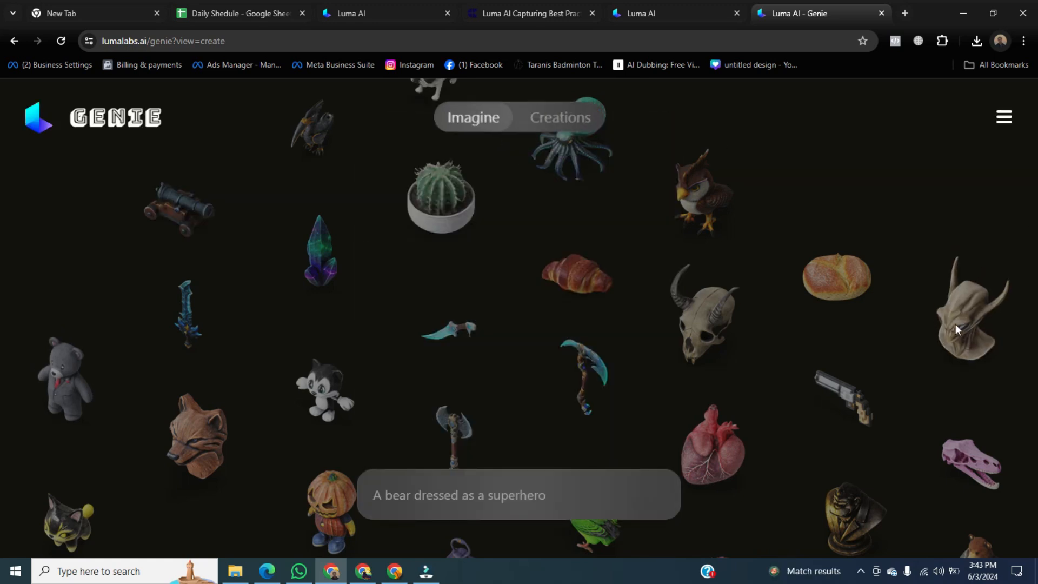
mouse_move(569, 290)
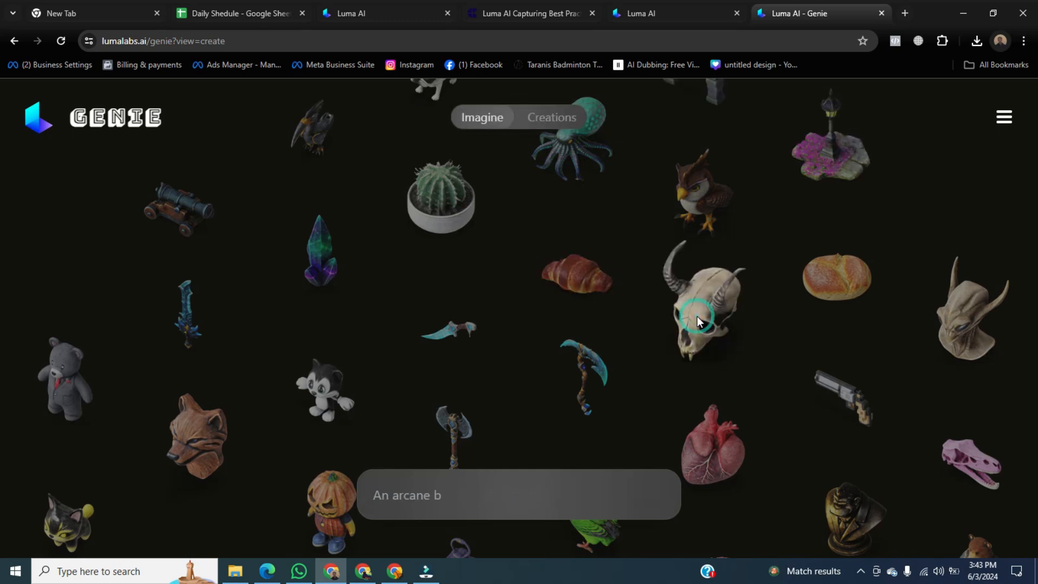
- Reuse the featured horned animal skull's prompt and create models from it
left_click(698, 322)
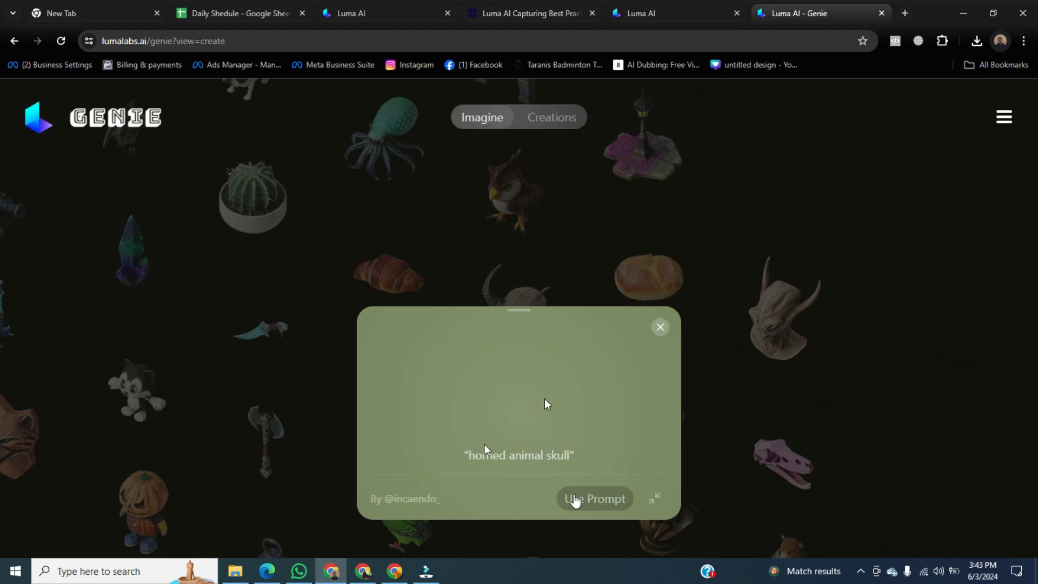
left_click(594, 504)
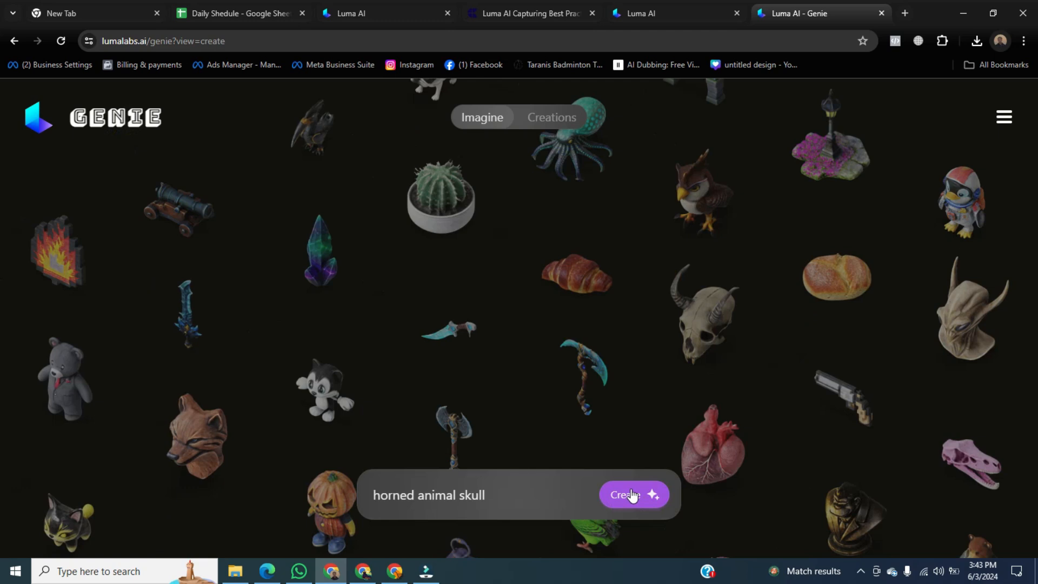
left_click(629, 495)
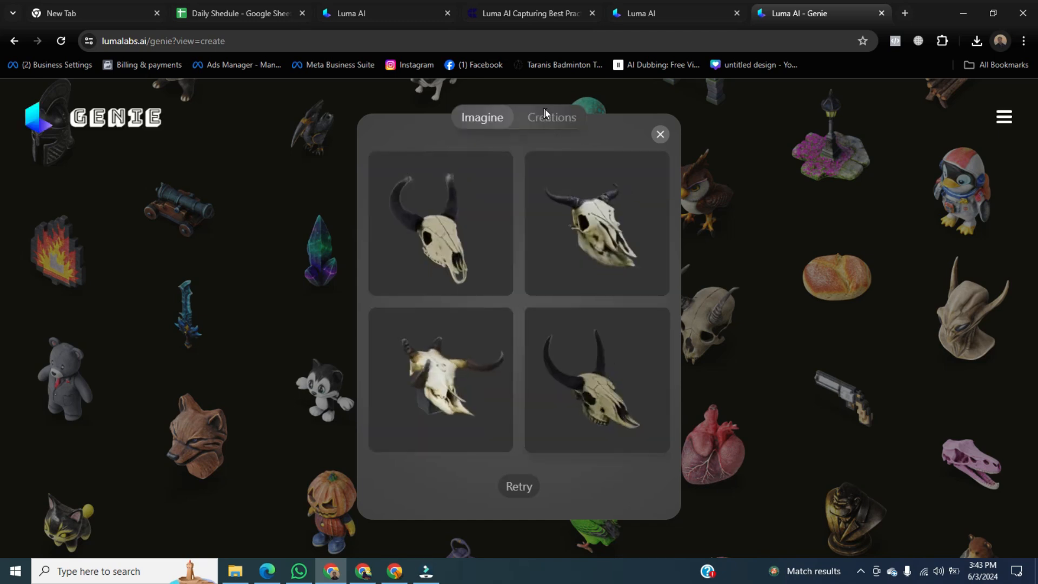
- Open the second horned skull thumbnail from Creations in its detailed viewer
left_click(550, 118)
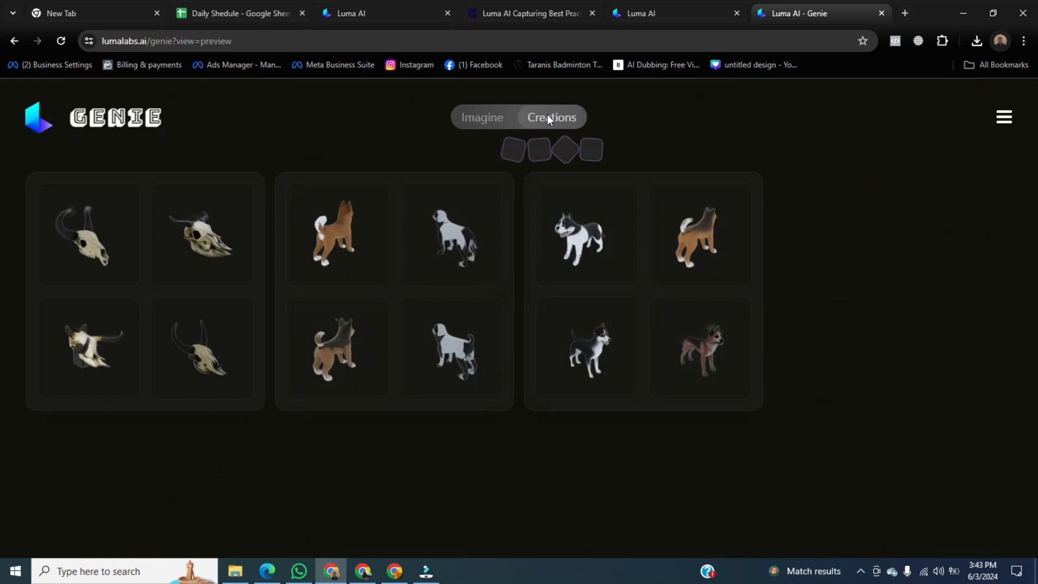
mouse_move(204, 254)
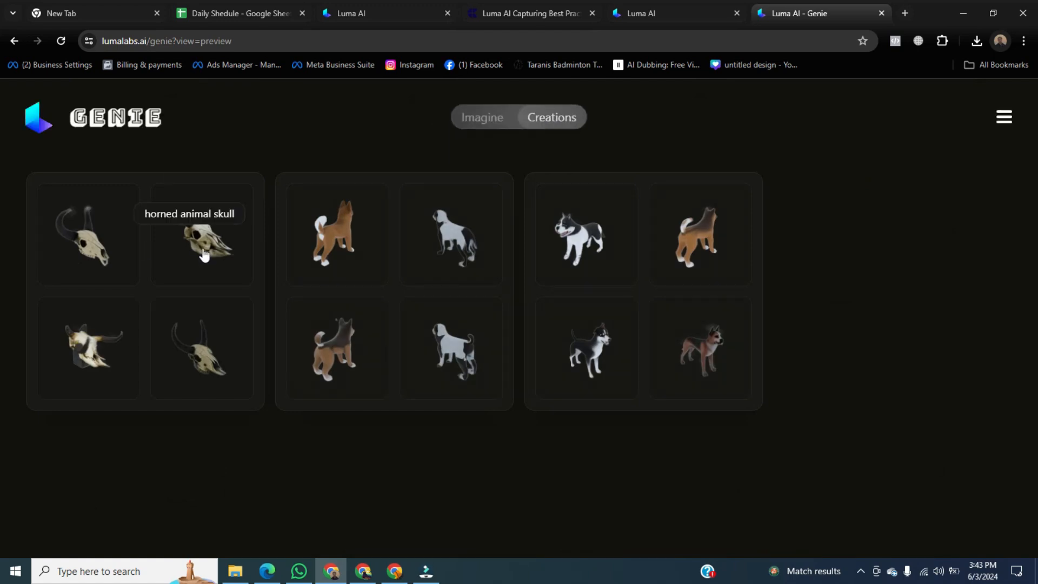
mouse_move(198, 348)
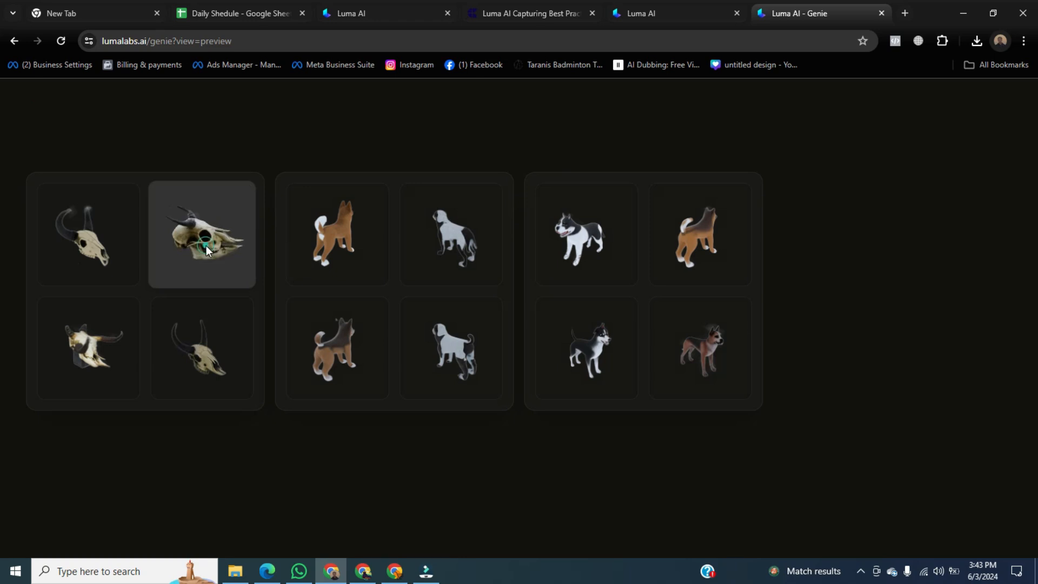
left_click(202, 233)
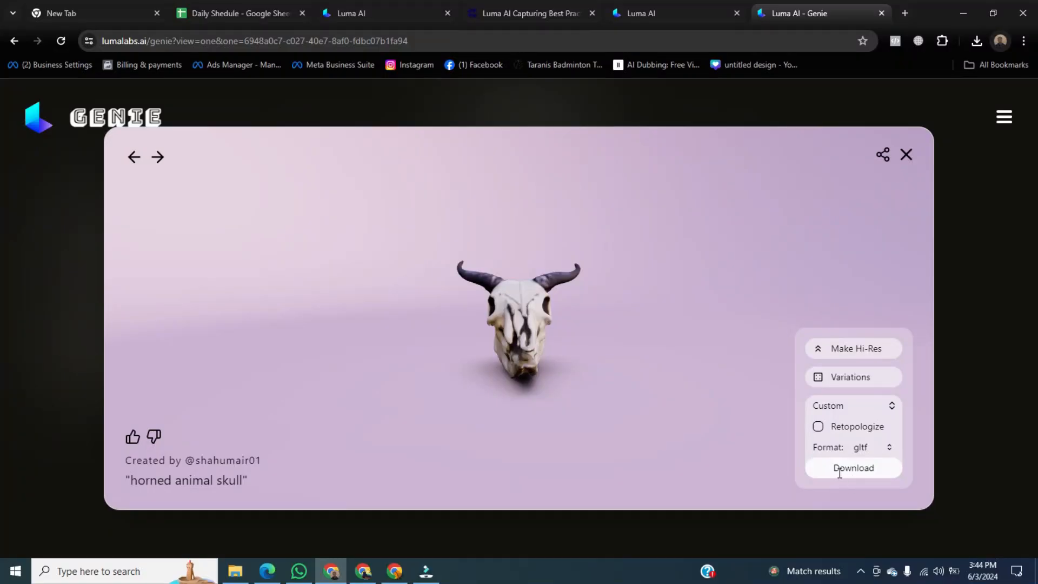
- Download the skull model as glTF and check it in Chrome's downloads list
left_click(853, 468)
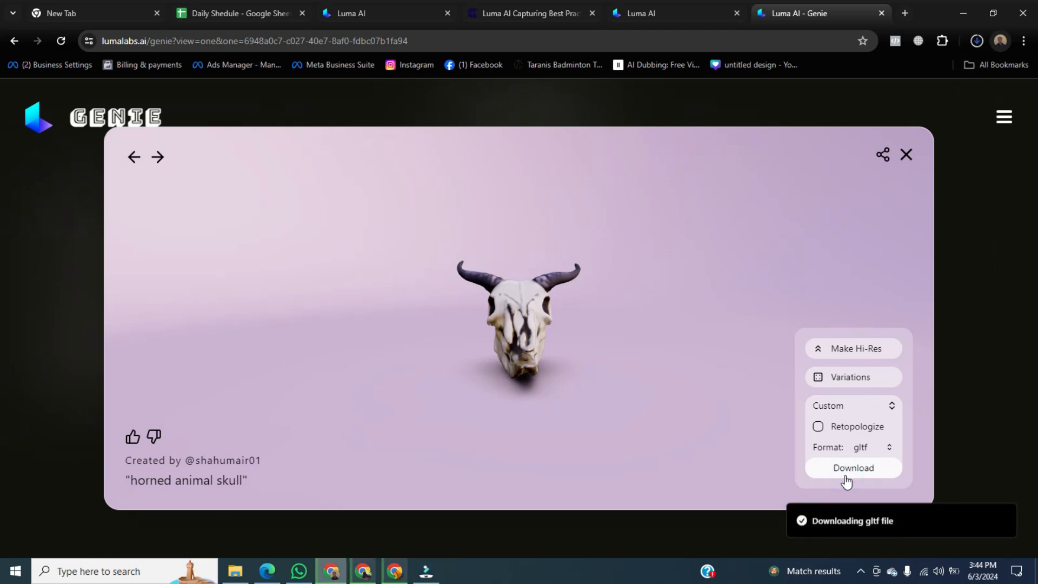
left_click(978, 41)
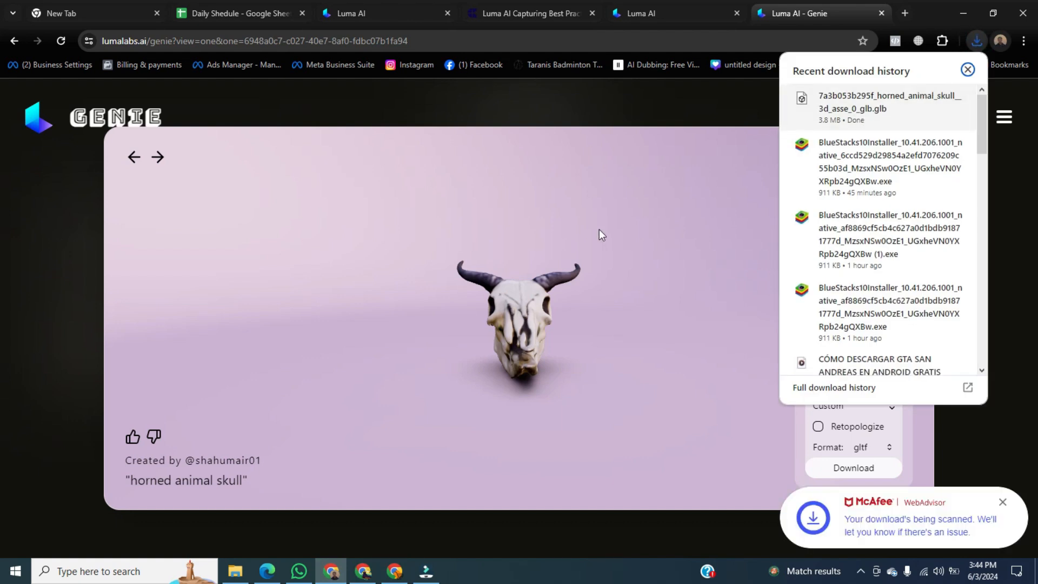
mouse_move(38, 126)
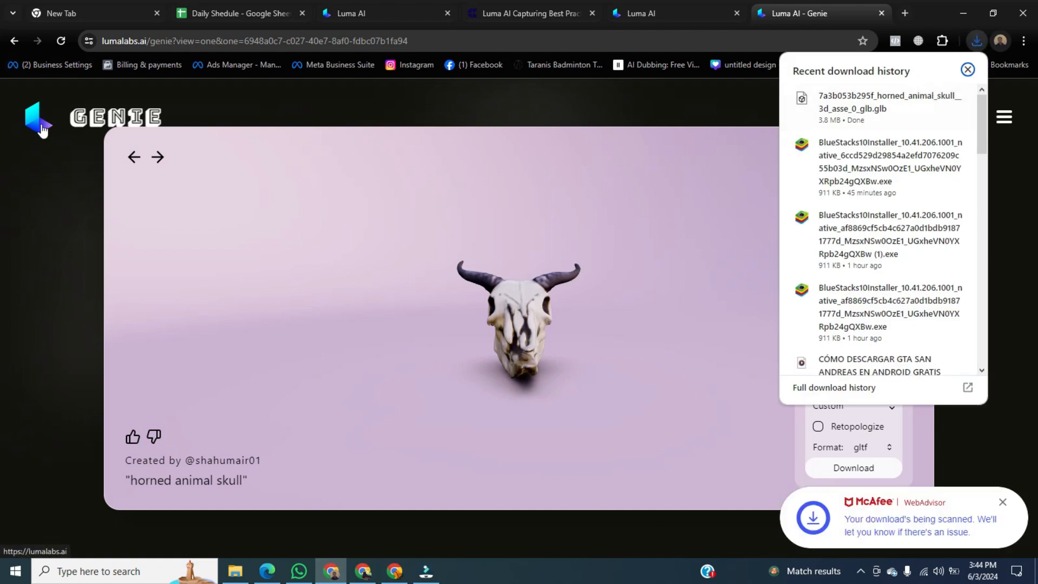
left_click(1006, 503)
type("https://lumalabs.ai")
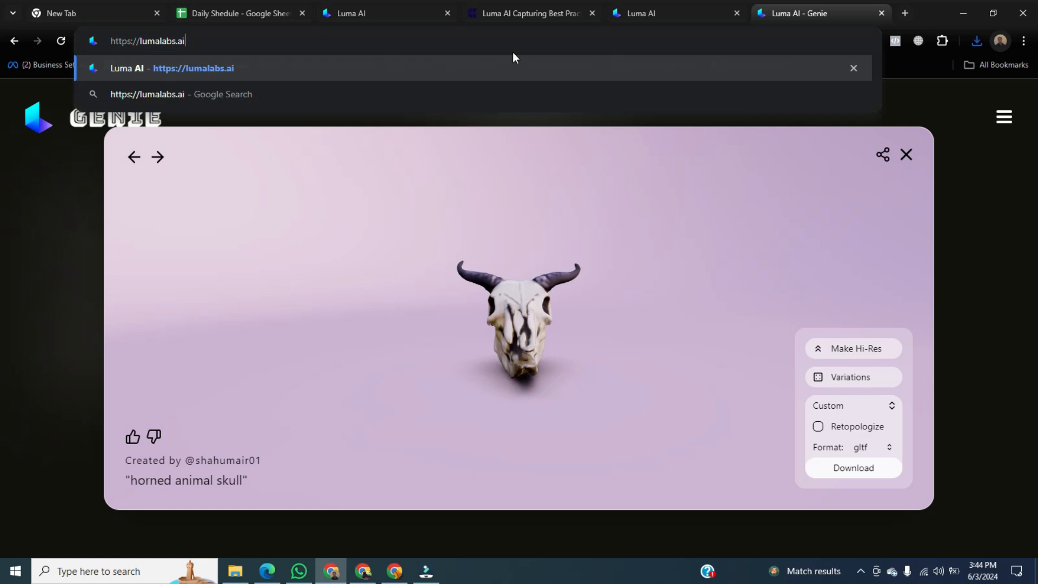
- Load lumalabs.ai and open the Interactive Scenes page
key("Return")
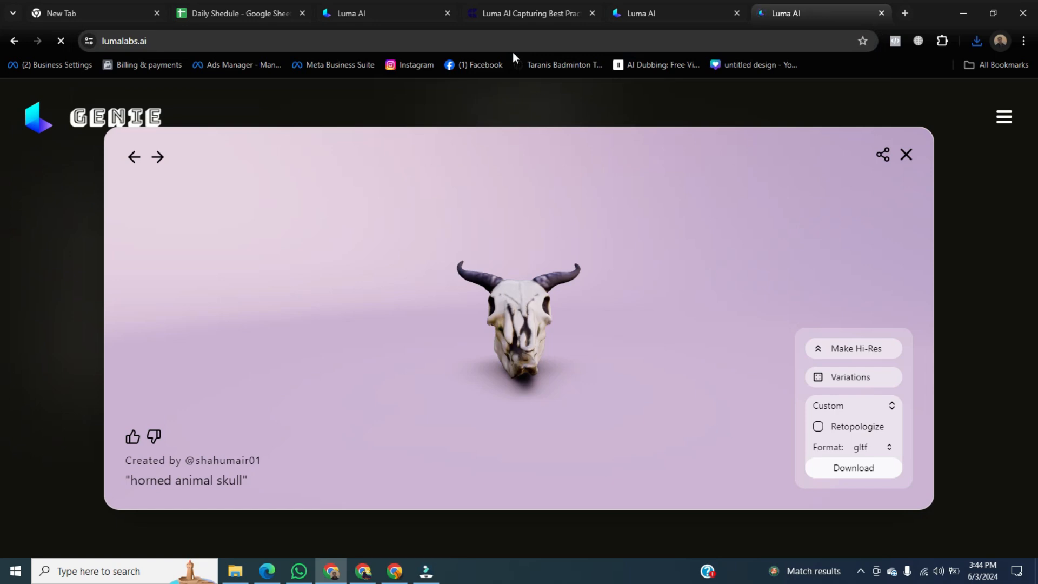
left_click(905, 154)
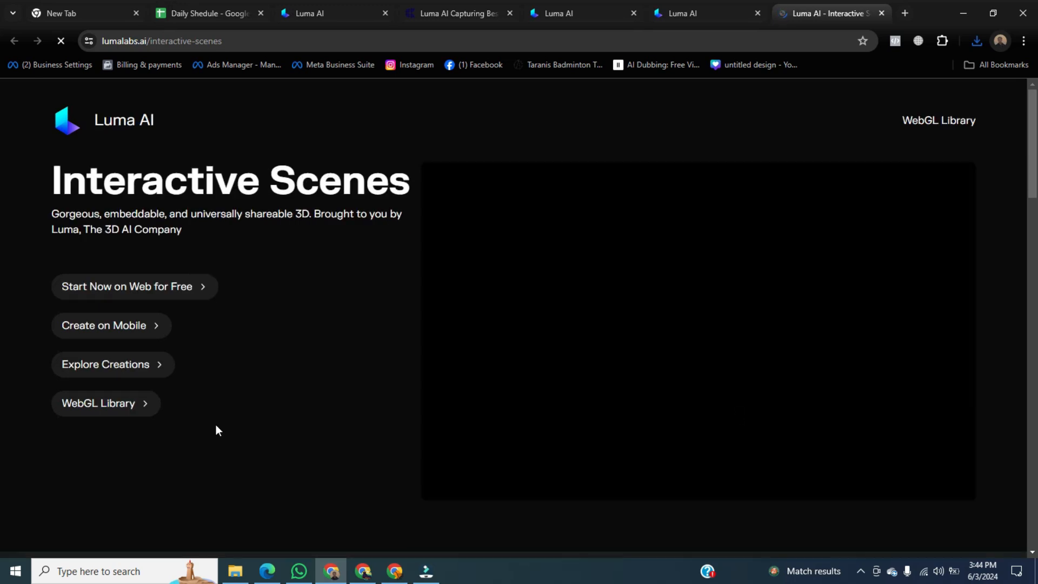
mouse_move(127, 292)
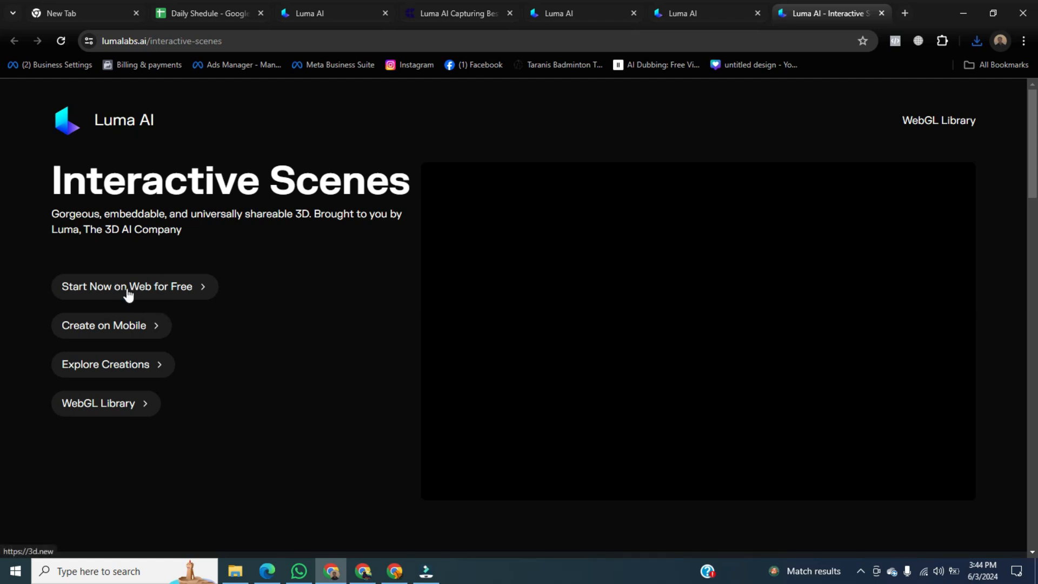
mouse_move(119, 345)
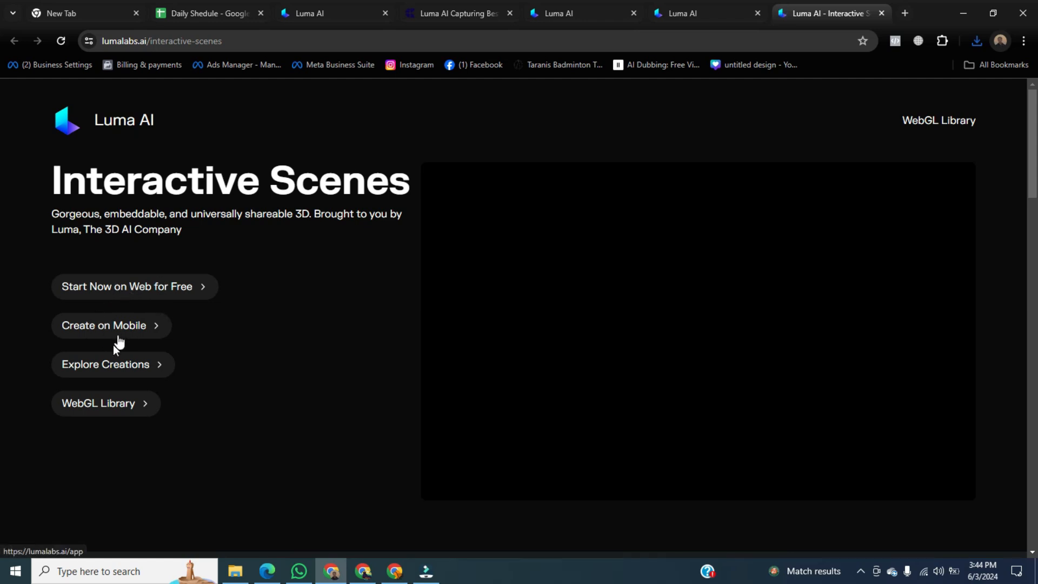
mouse_move(101, 417)
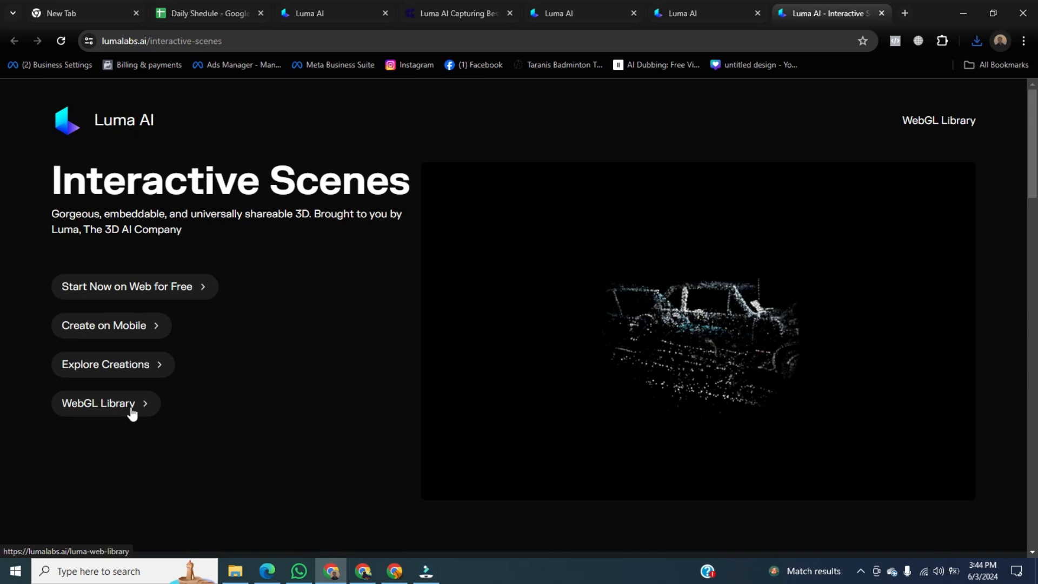
mouse_move(147, 292)
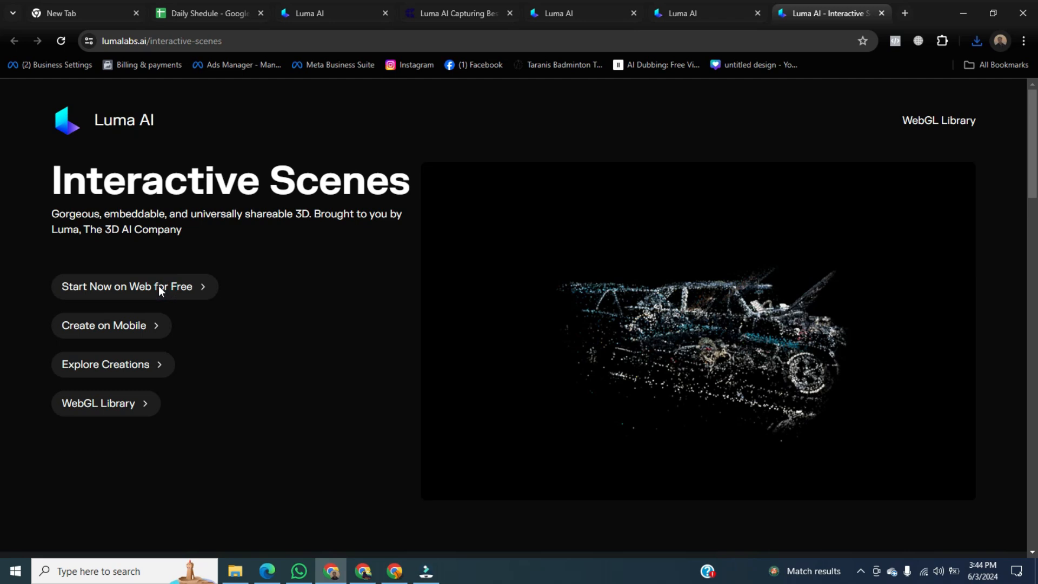
- Start Luma on the web for free and dismiss the Create upload dialog
left_click(129, 286)
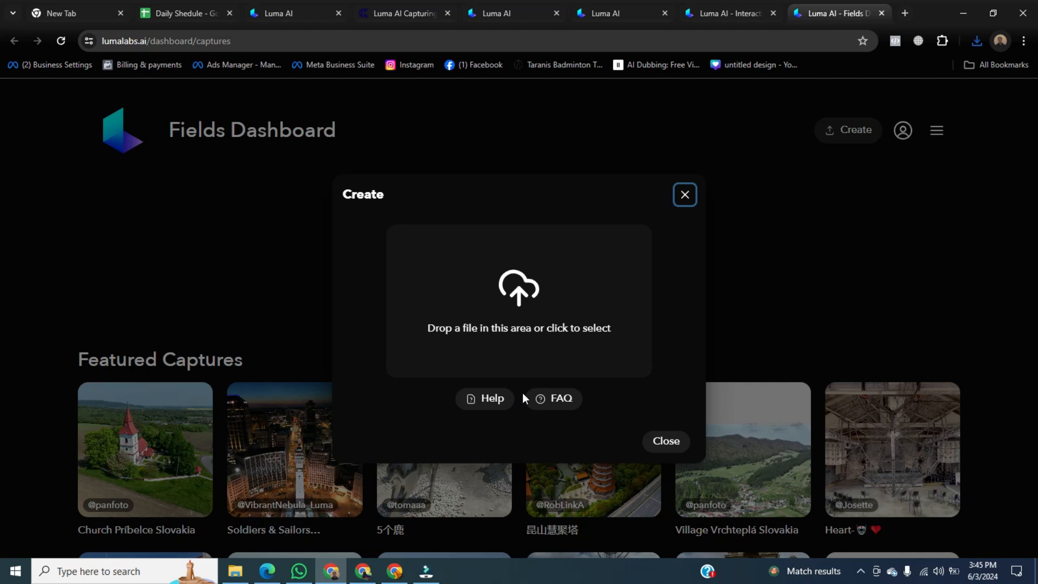
left_click(684, 194)
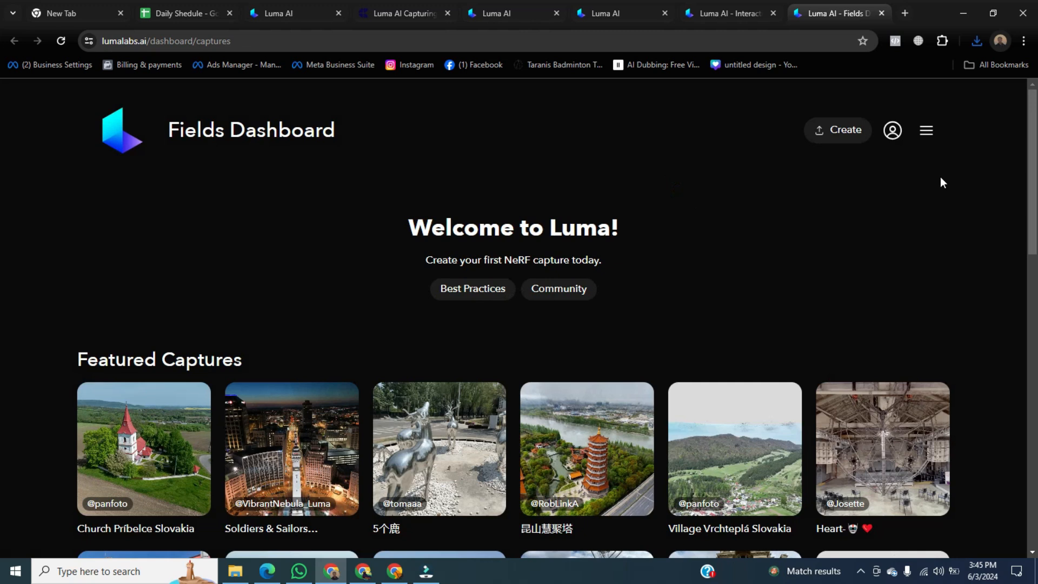
- Scroll the Featured Captures grid and open the Corsewall Lighthouse Hotel capture
scroll("down", 3)
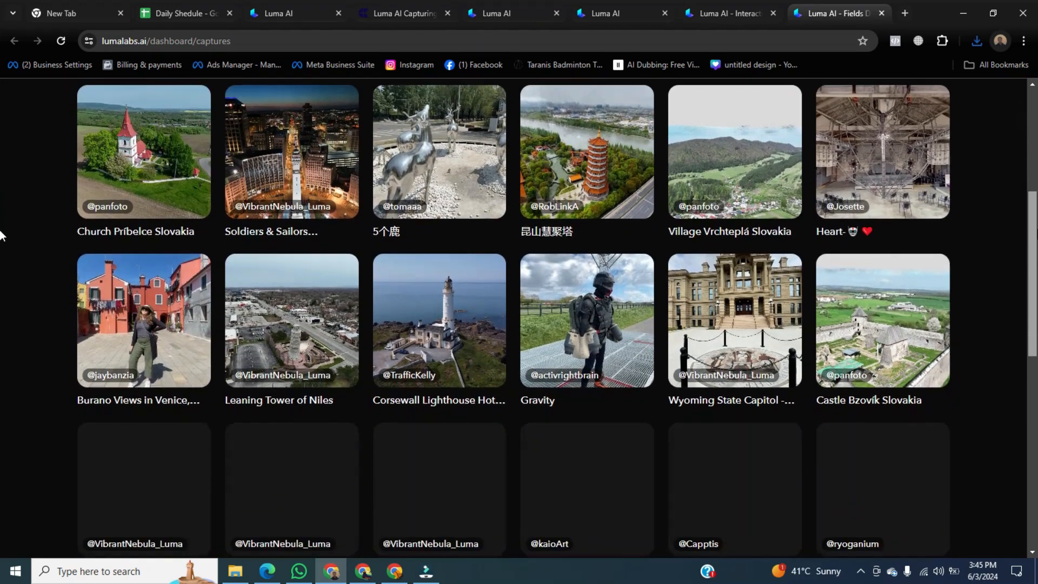
scroll("down", 3)
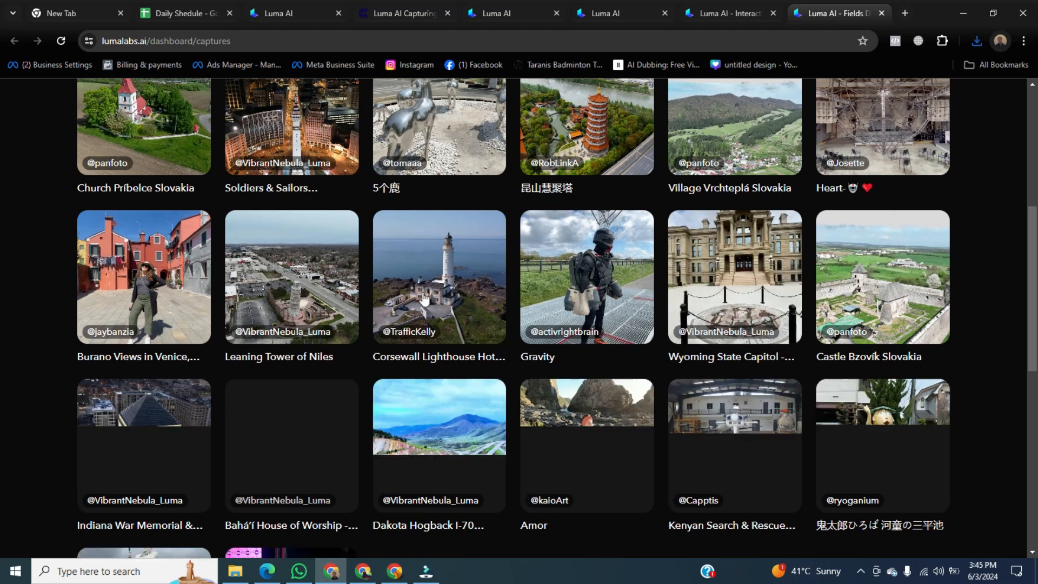
left_click(438, 276)
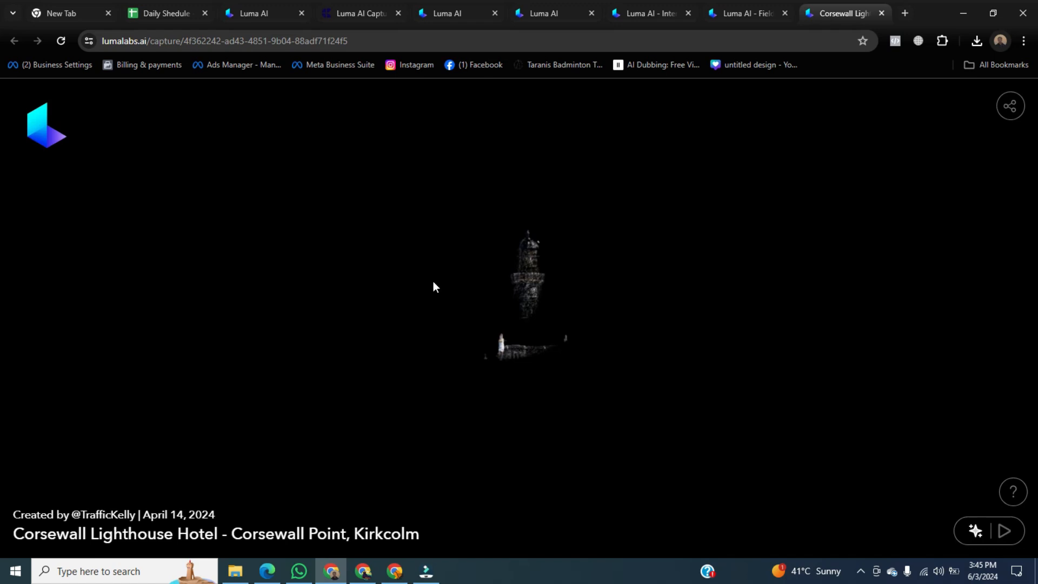